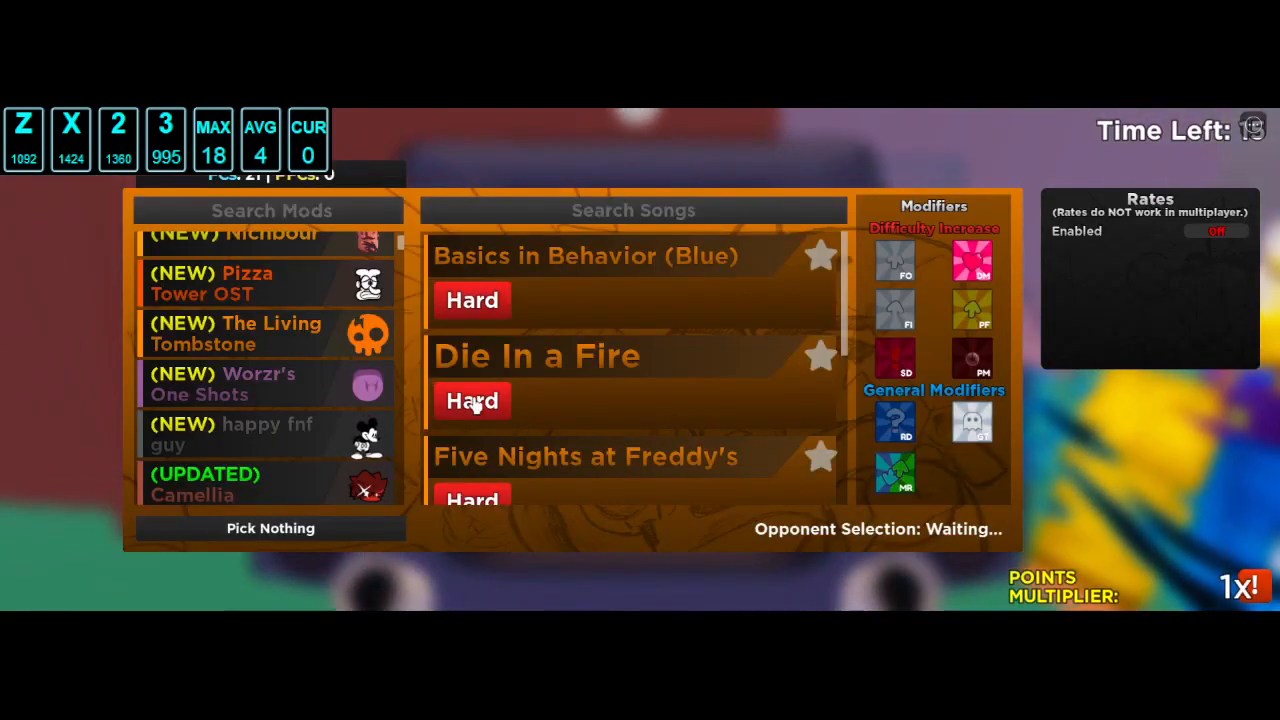
Start Die In a Fire on Hard and hit notes with Z, X, 2 and 3, keeping zero misses
left_click(471, 400)
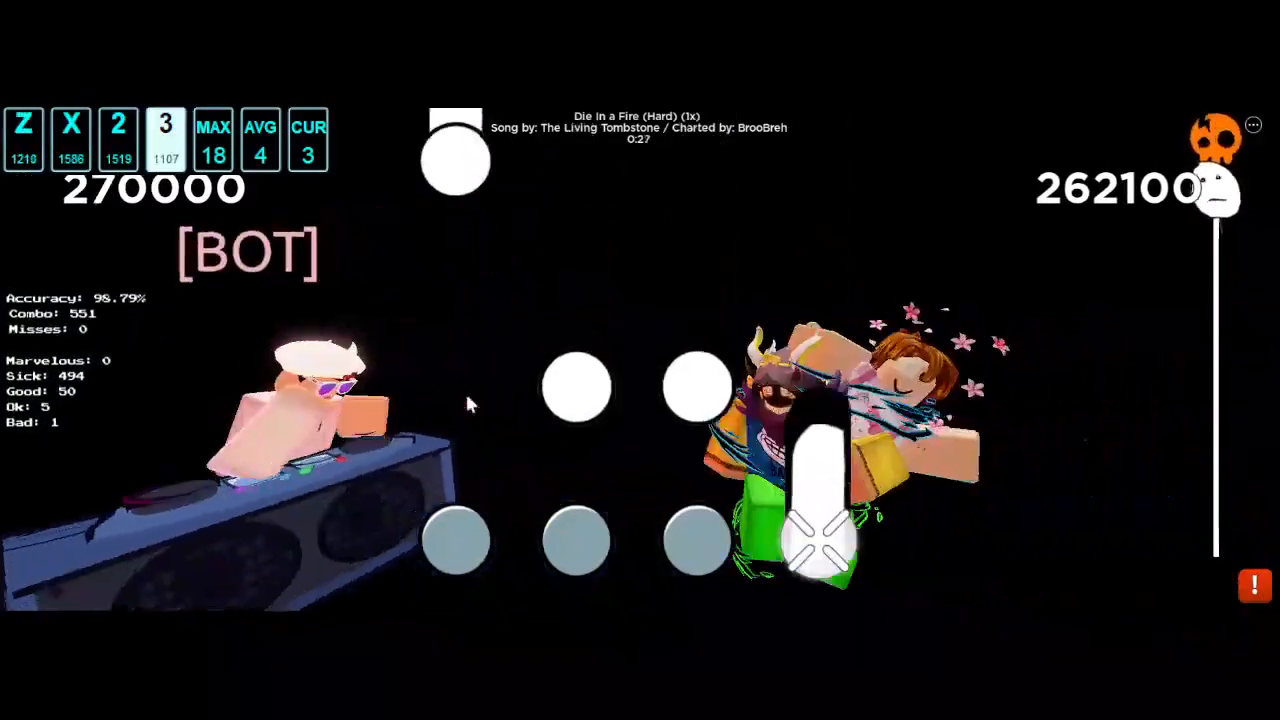
key("x")
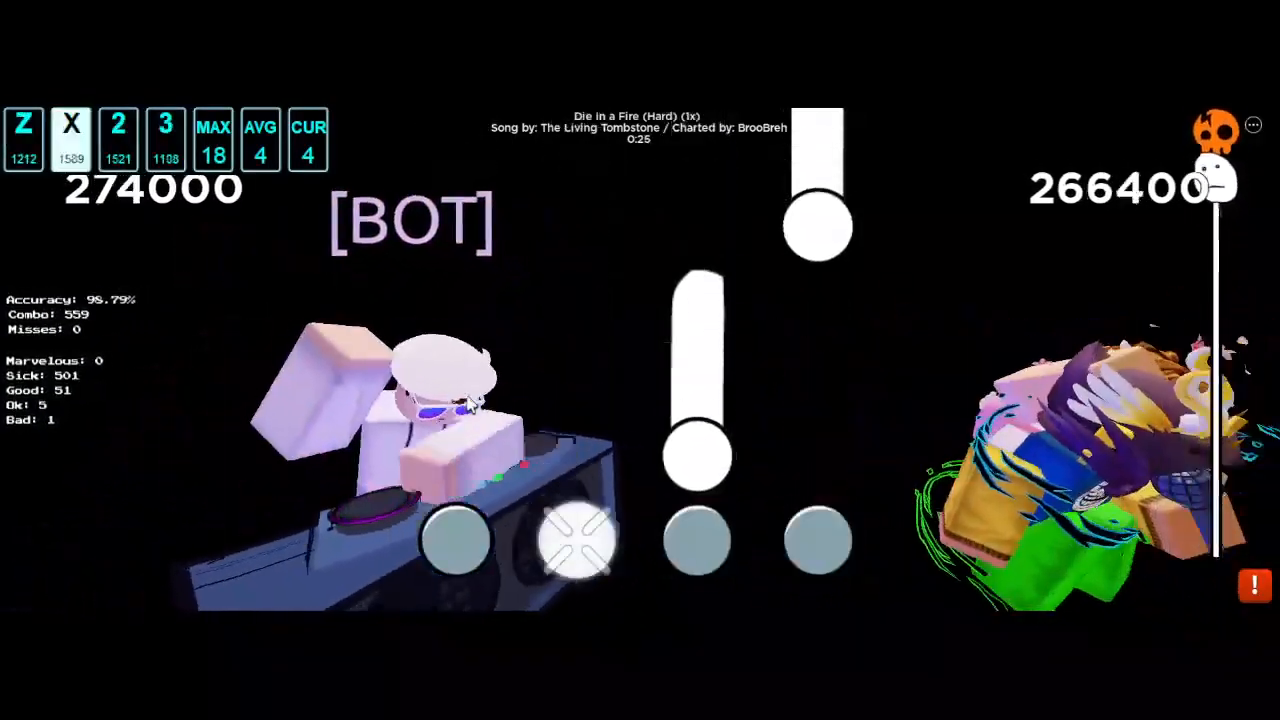